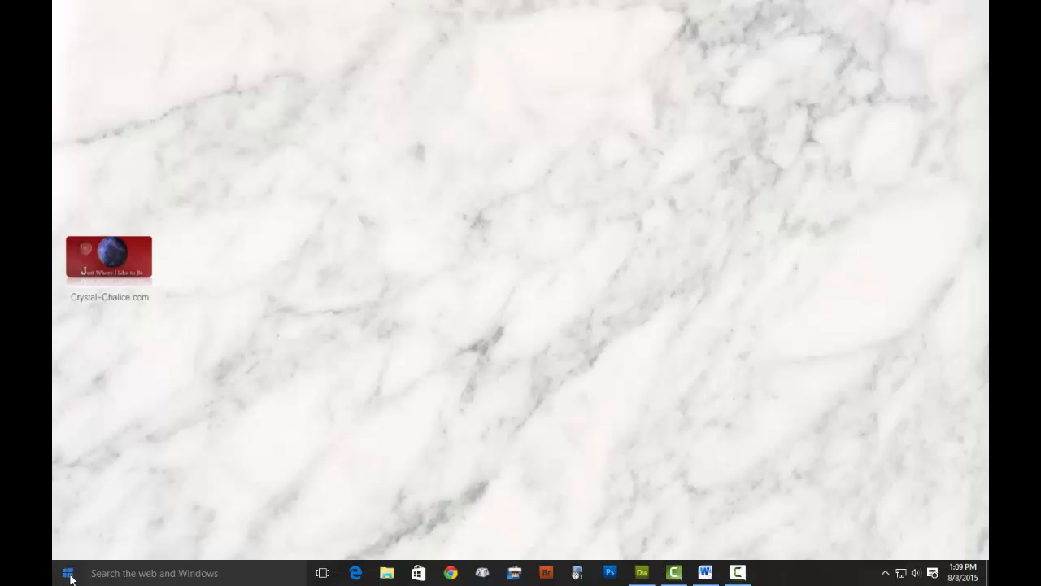
- Open All apps, expand Apache Friends, and show XAMPP Control Panel's context menu
left_click(68, 573)
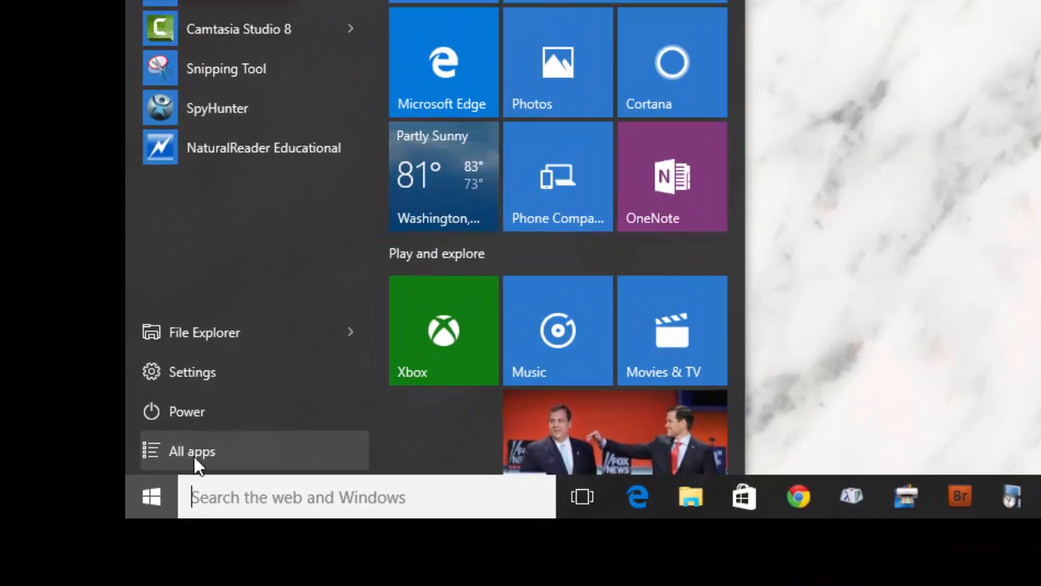
left_click(191, 451)
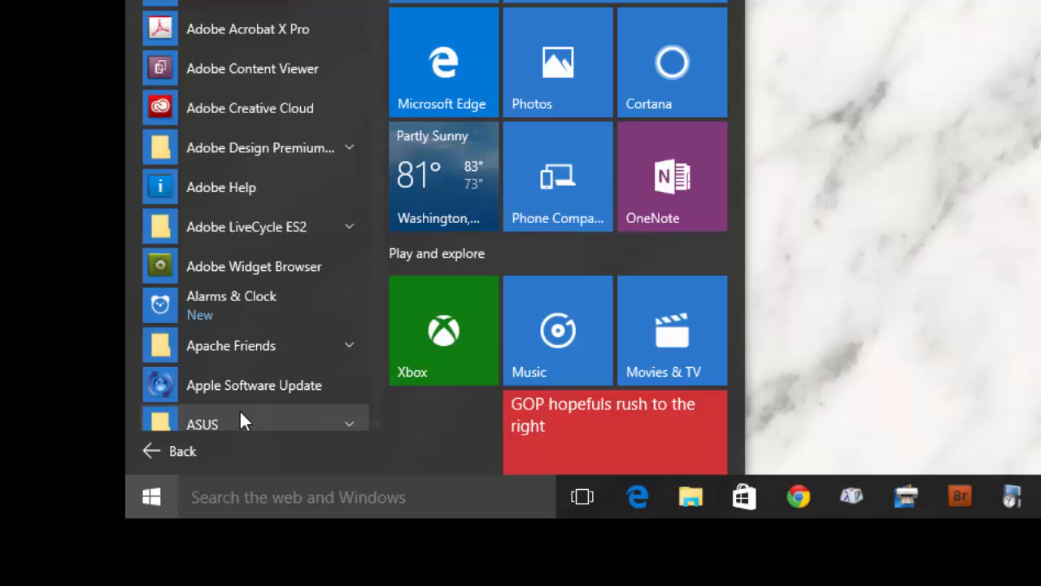
mouse_move(342, 365)
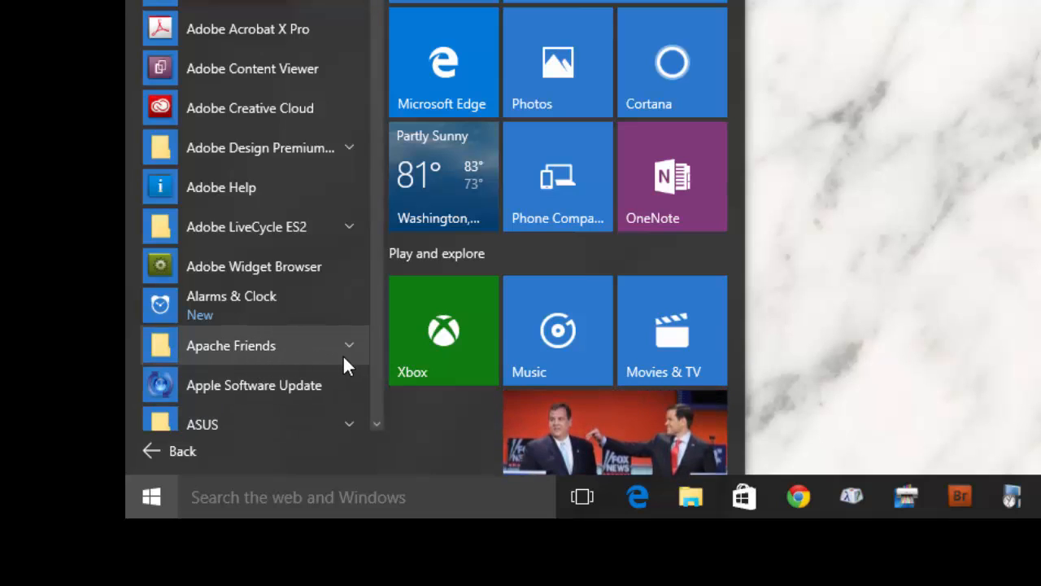
left_click(231, 345)
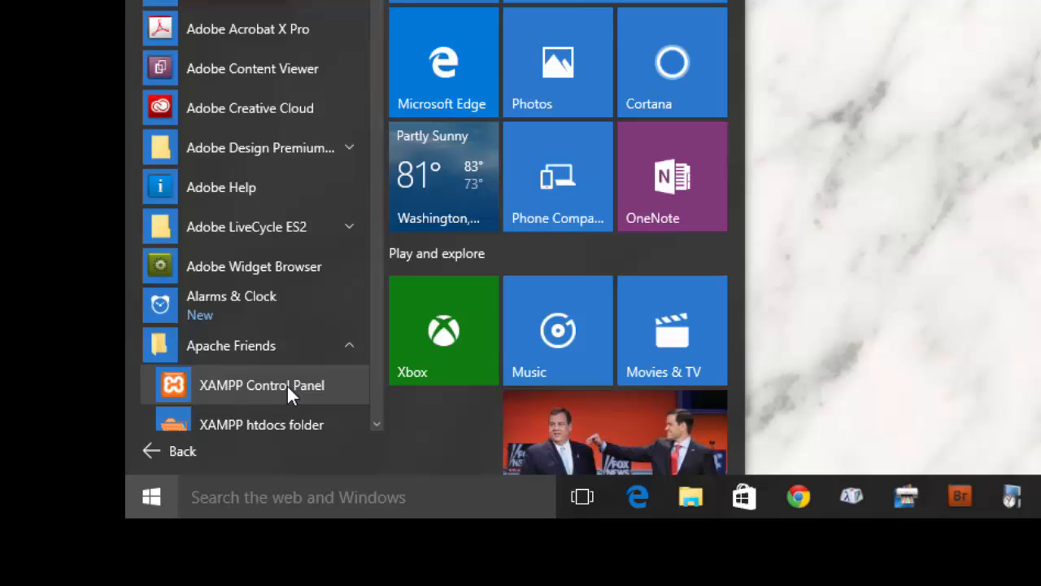
right_click(261, 385)
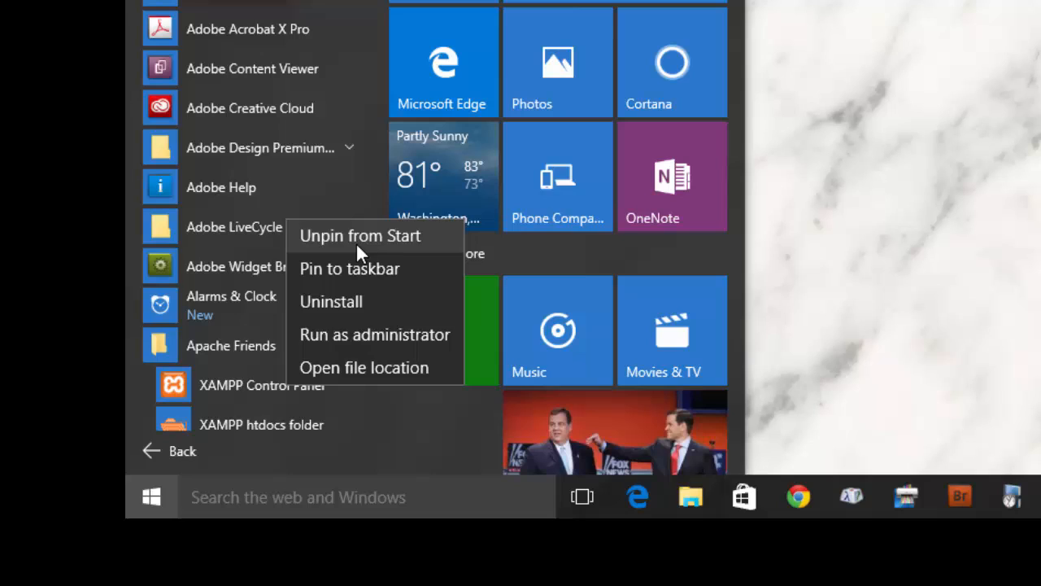
mouse_move(356, 252)
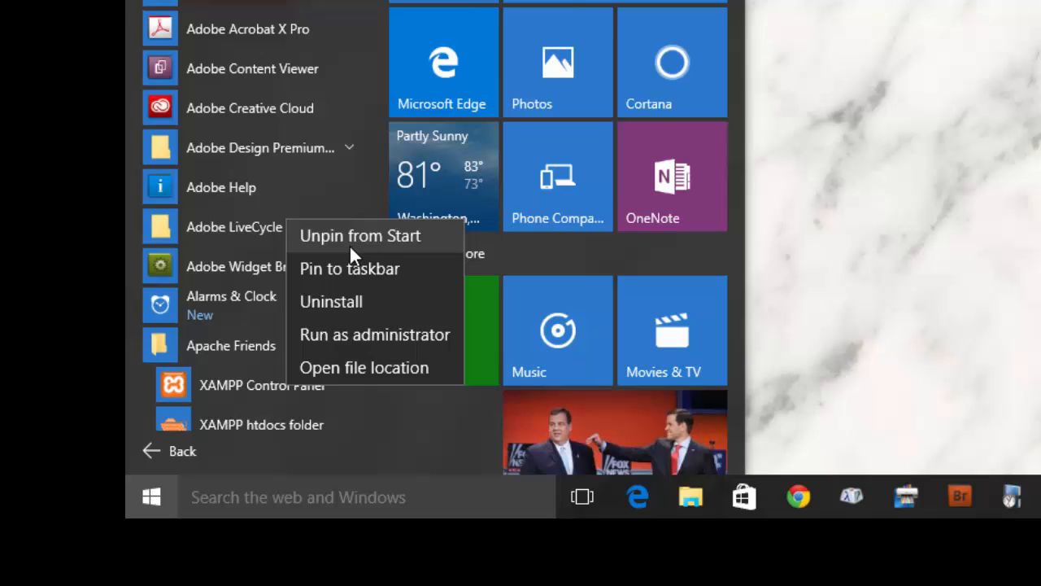
mouse_move(374, 256)
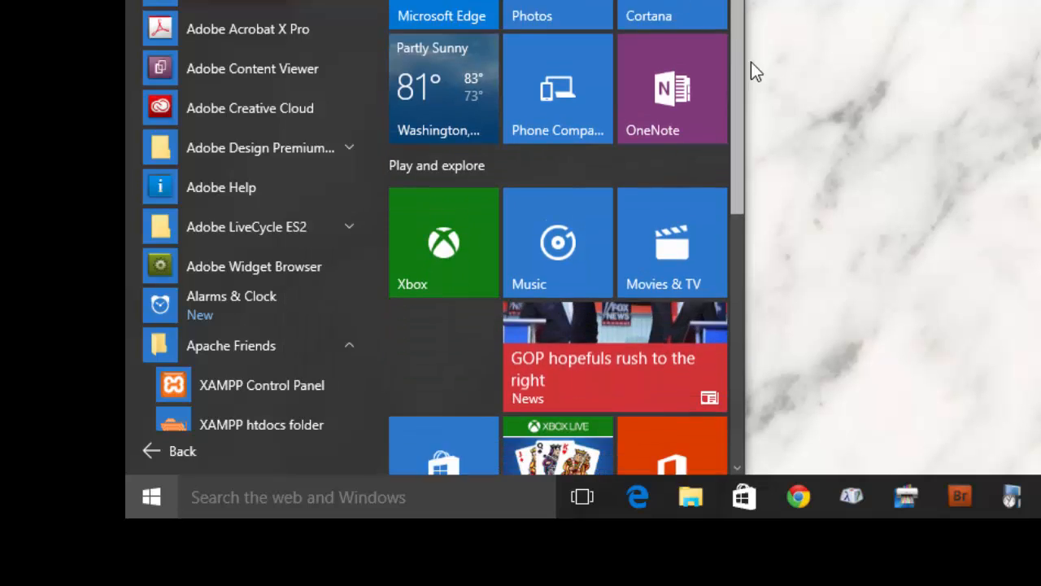
- Run the XAMPP Control Panel tile as administrator
scroll("down", 3)
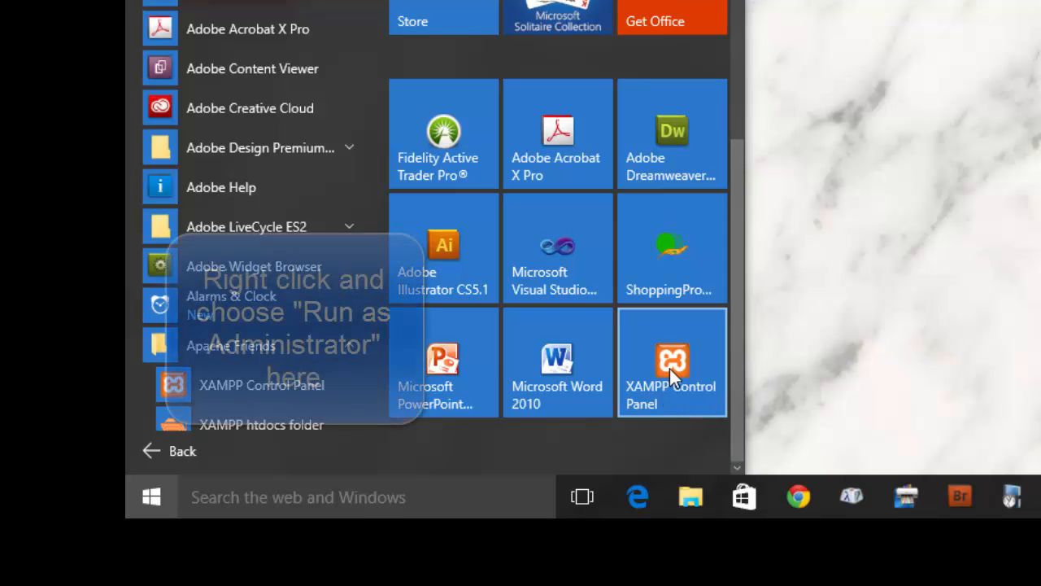
right_click(672, 362)
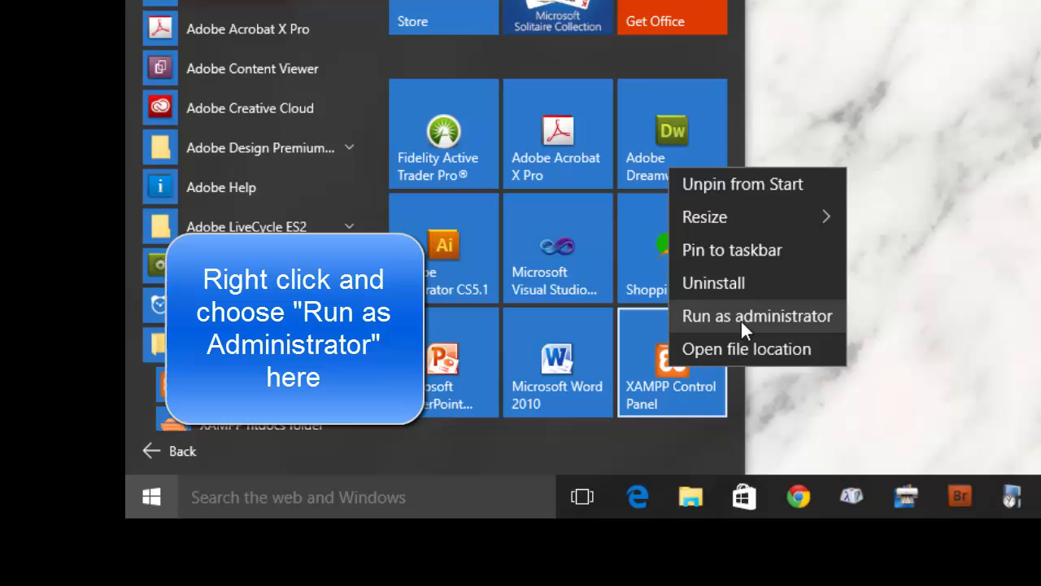
mouse_move(780, 324)
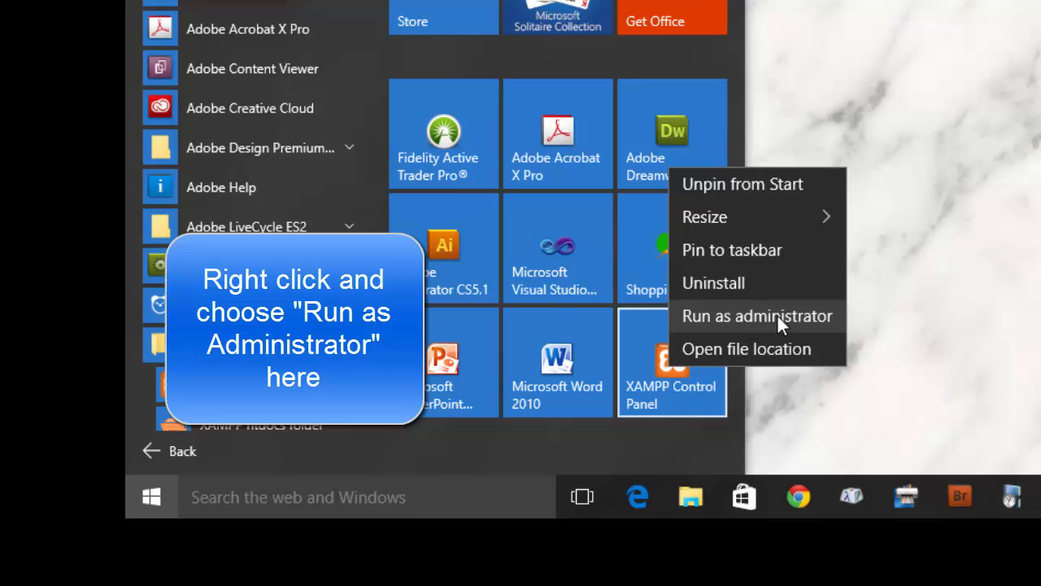
left_click(756, 316)
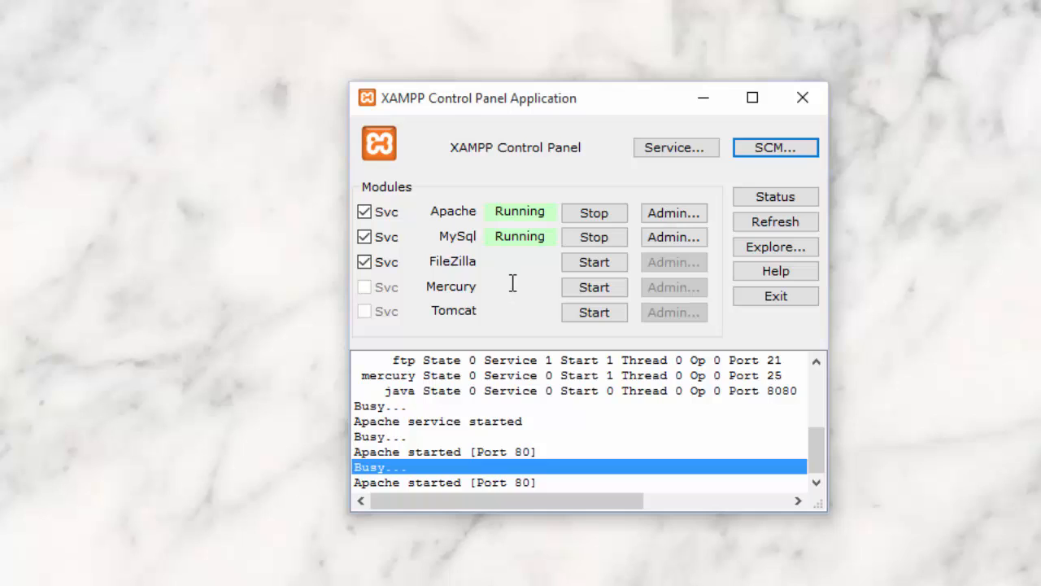
mouse_move(519, 285)
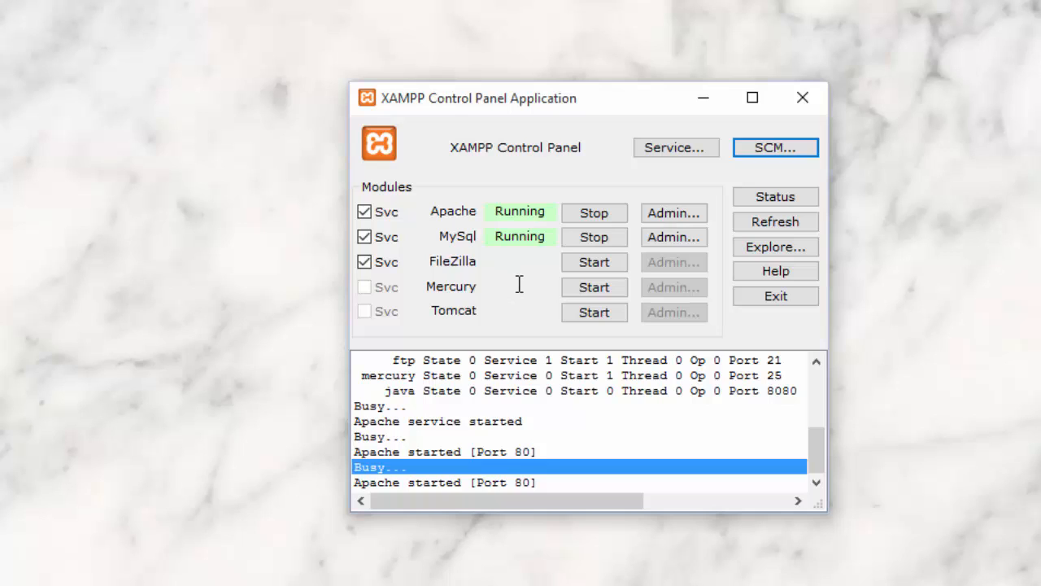
mouse_move(511, 277)
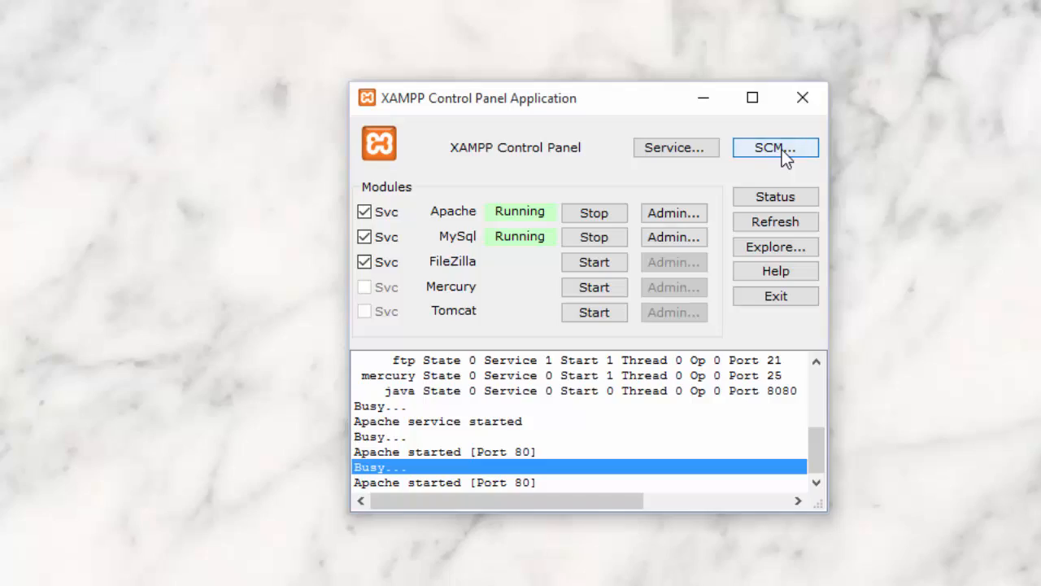
- Open the Windows Services console with XAMPP's SCM button
left_click(774, 148)
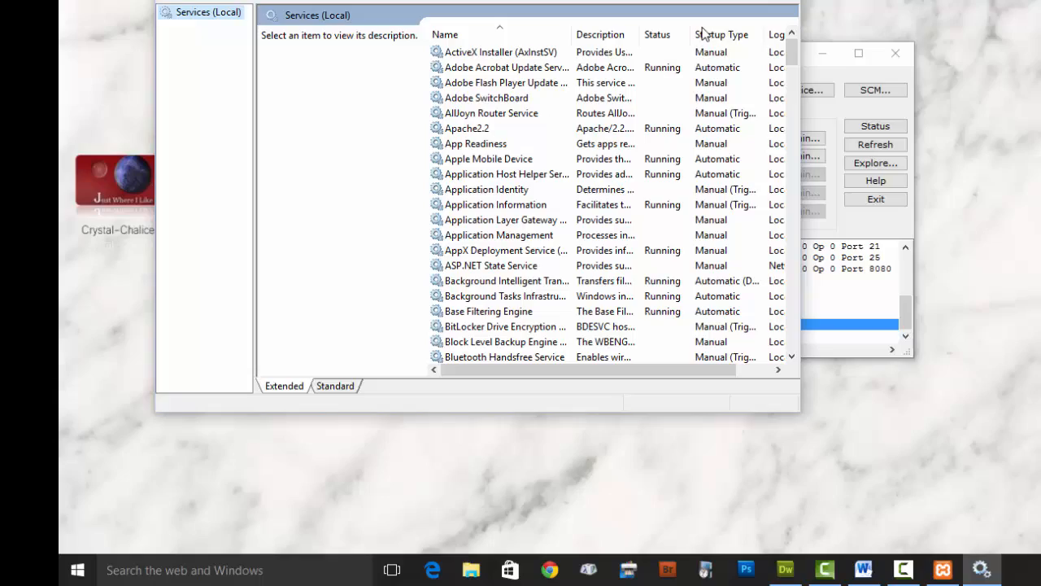
- Confirm World Wide Web Publishing Service cannot be stopped because it isn't running
scroll("down", 3)
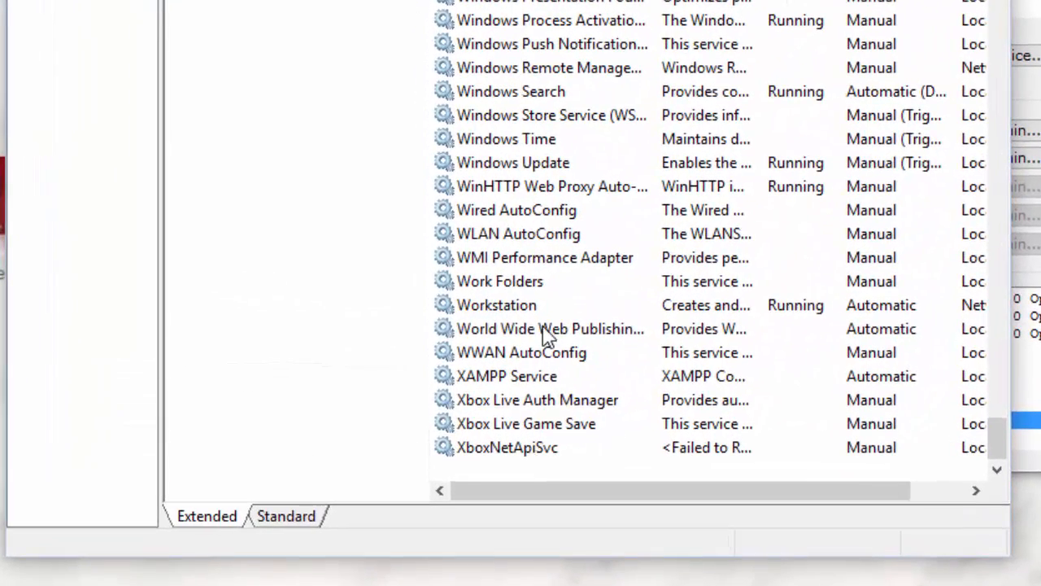
mouse_move(549, 328)
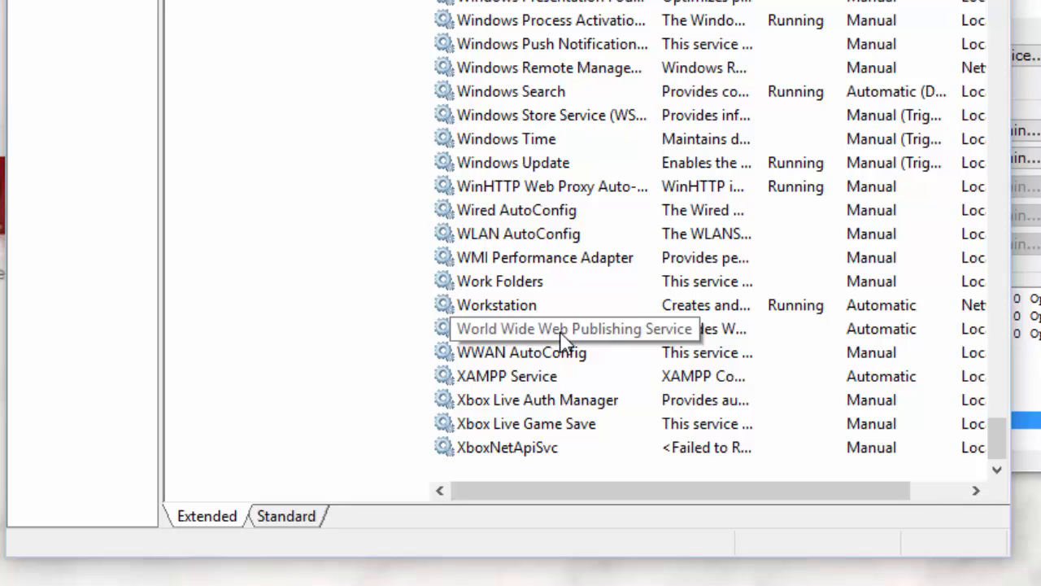
left_click(549, 327)
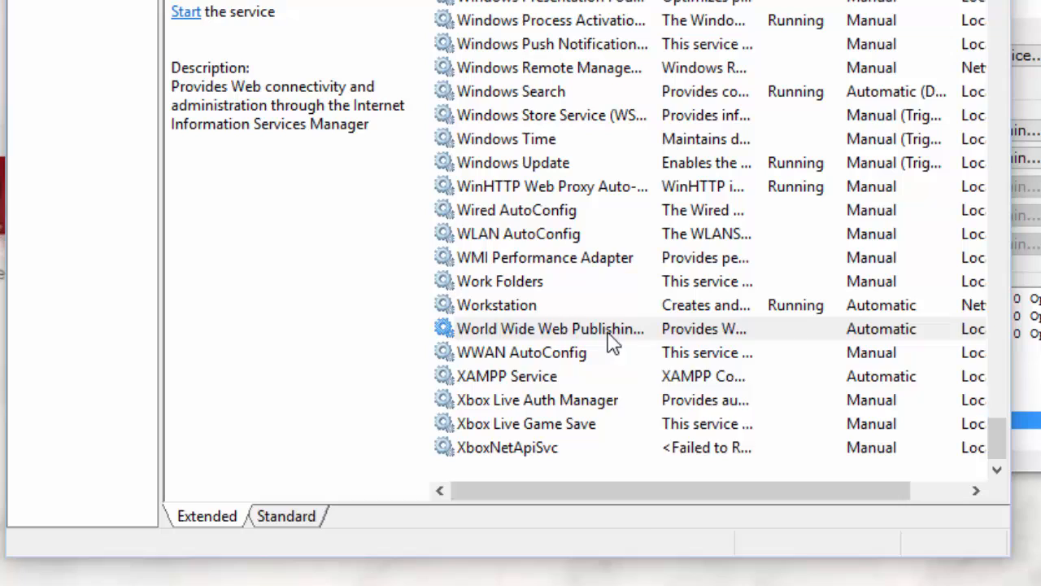
right_click(550, 328)
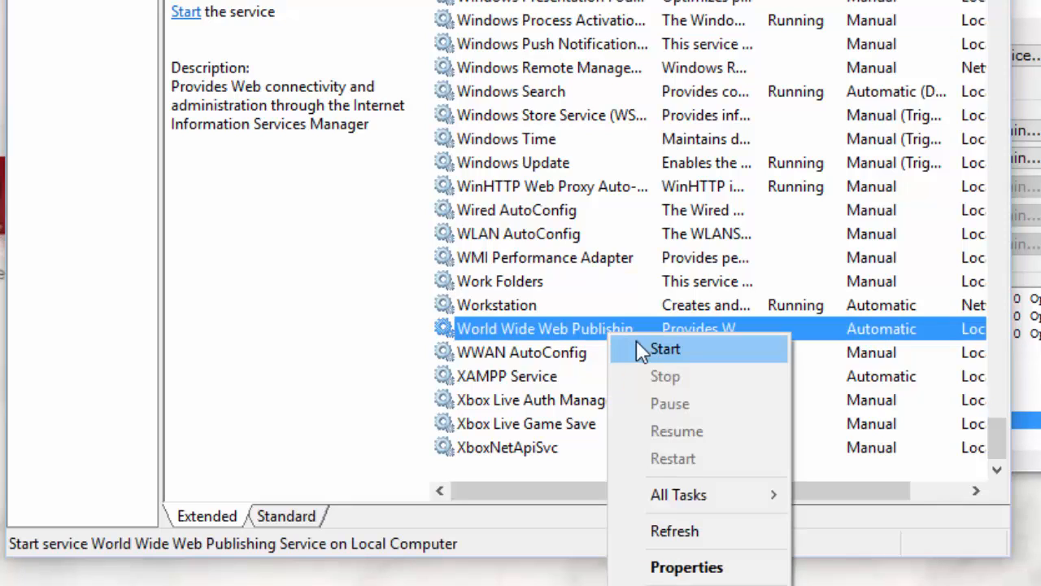
mouse_move(695, 358)
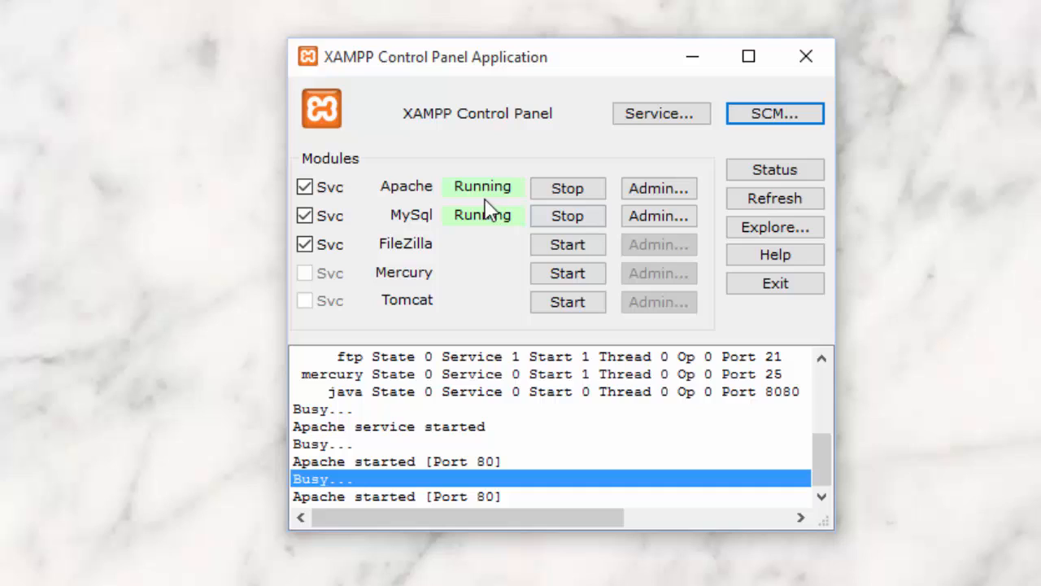
mouse_move(503, 210)
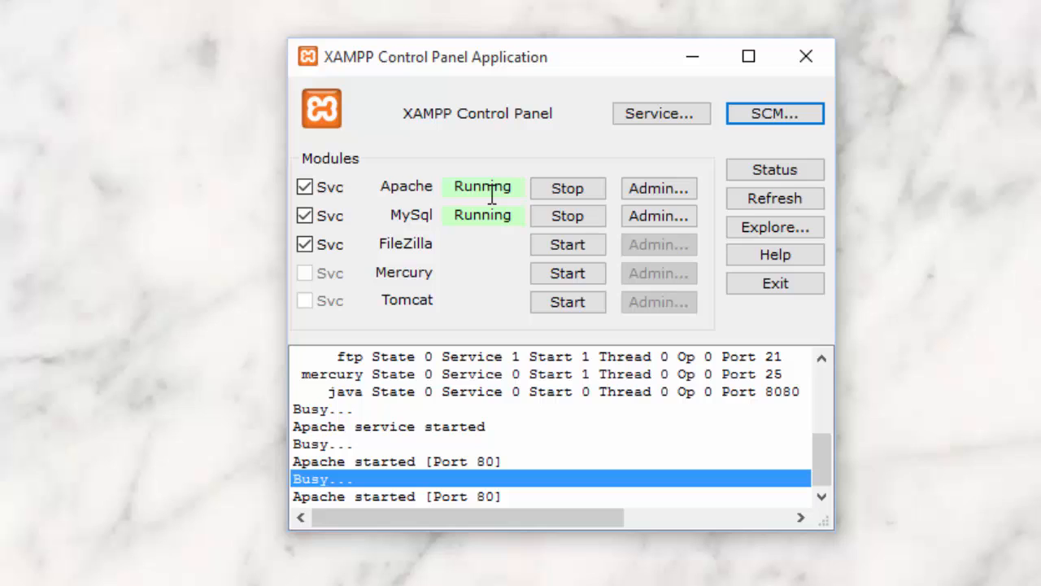
mouse_move(917, 439)
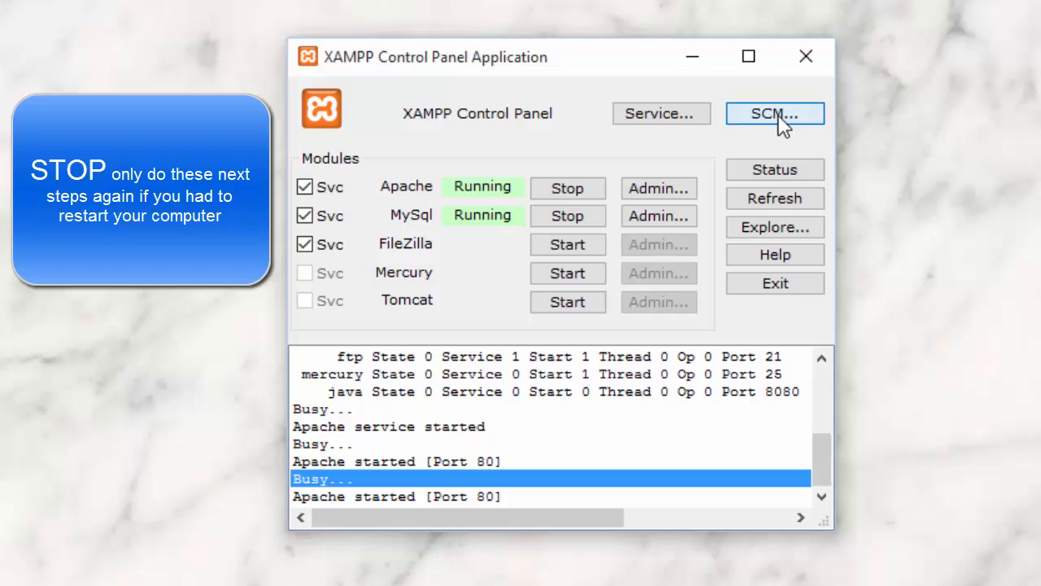
- Reopen the Windows Services console with XAMPP's SCM button
left_click(774, 113)
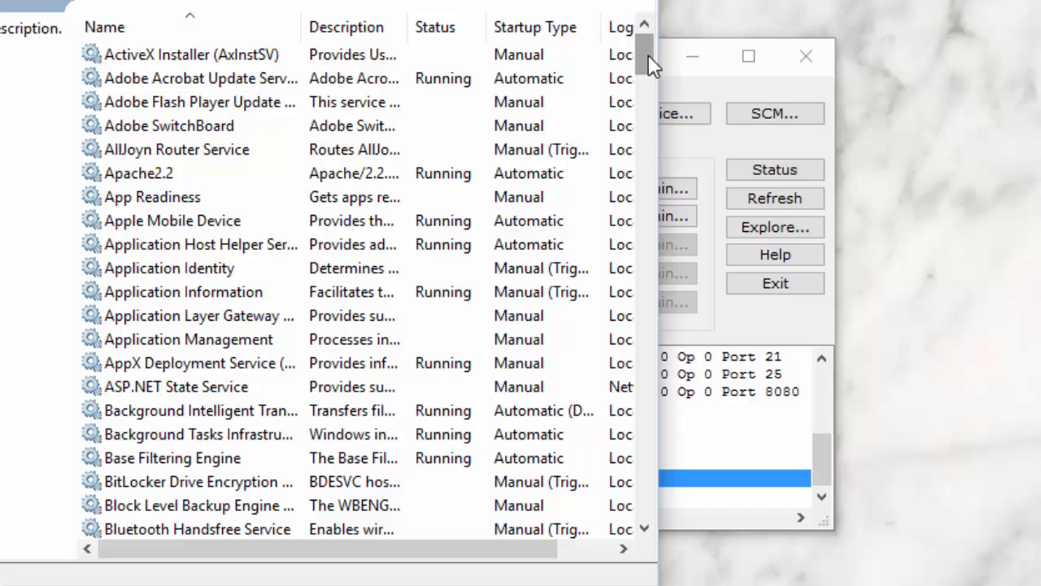
- Scroll to the list's end to find World Wide Web Publishing Service
left_click_drag(646, 61, 647, 505)
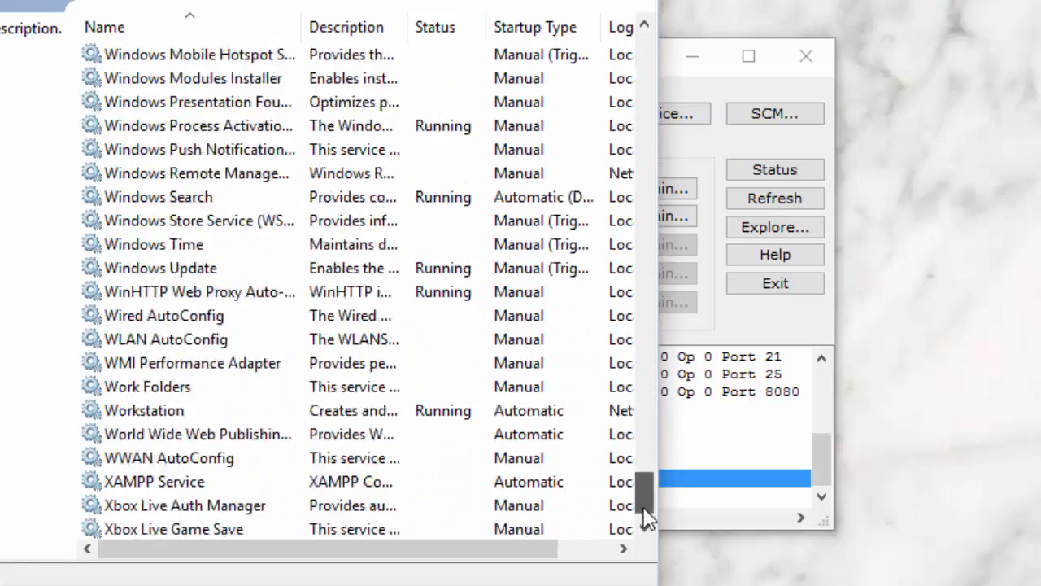
scroll("down", 3)
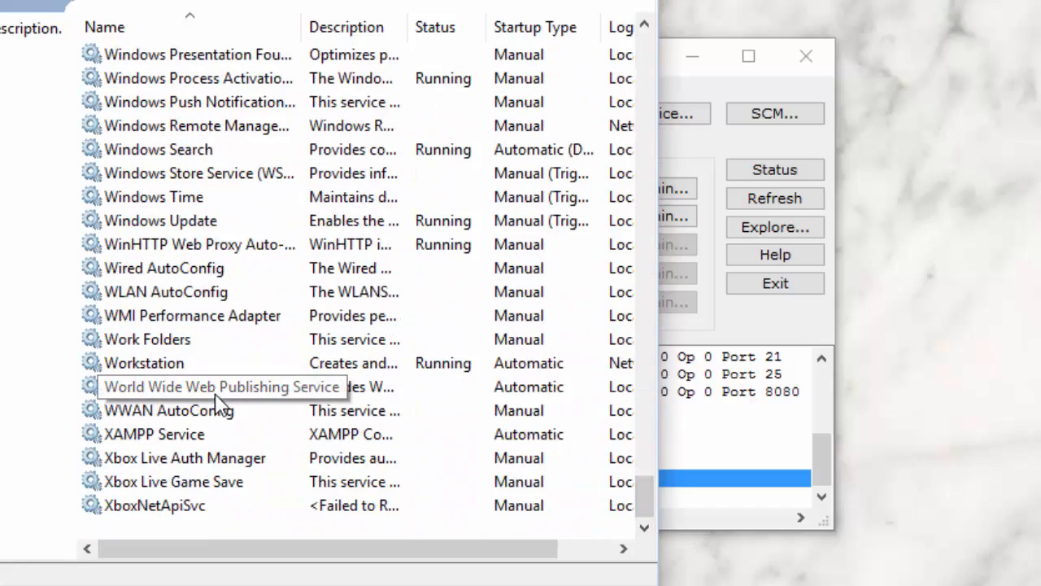
mouse_move(236, 398)
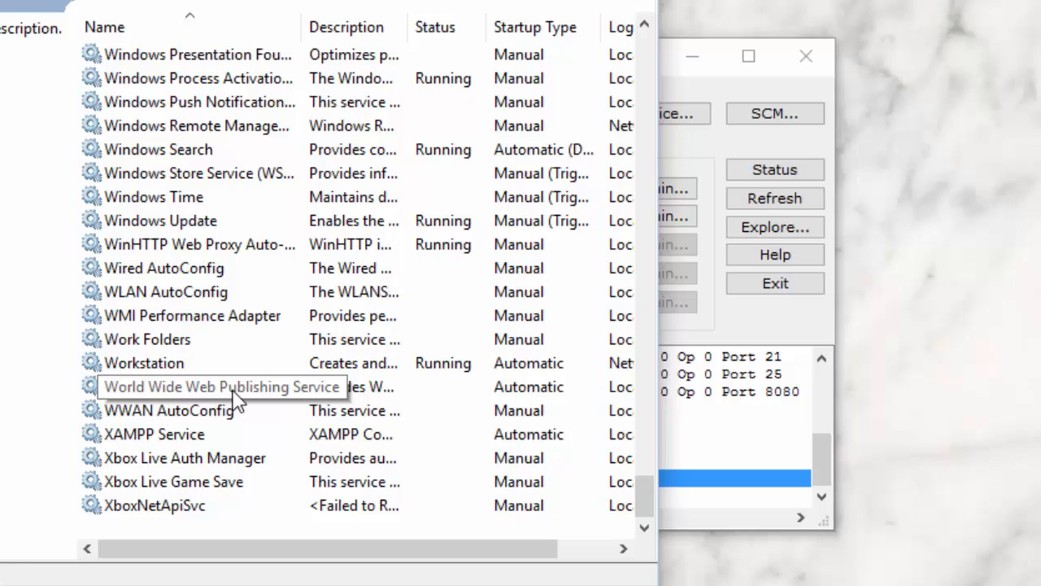
mouse_move(371, 407)
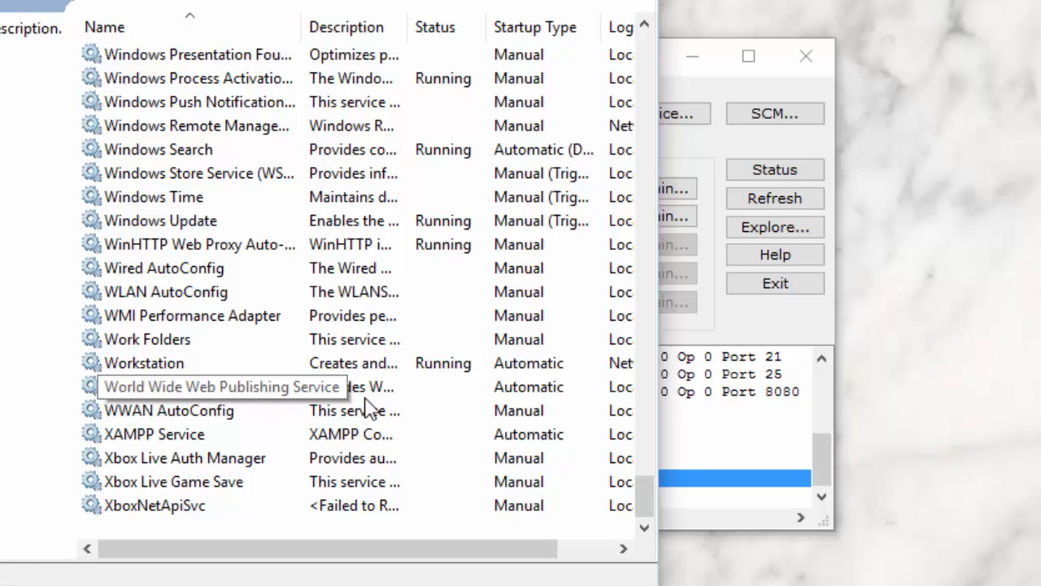
mouse_move(370, 407)
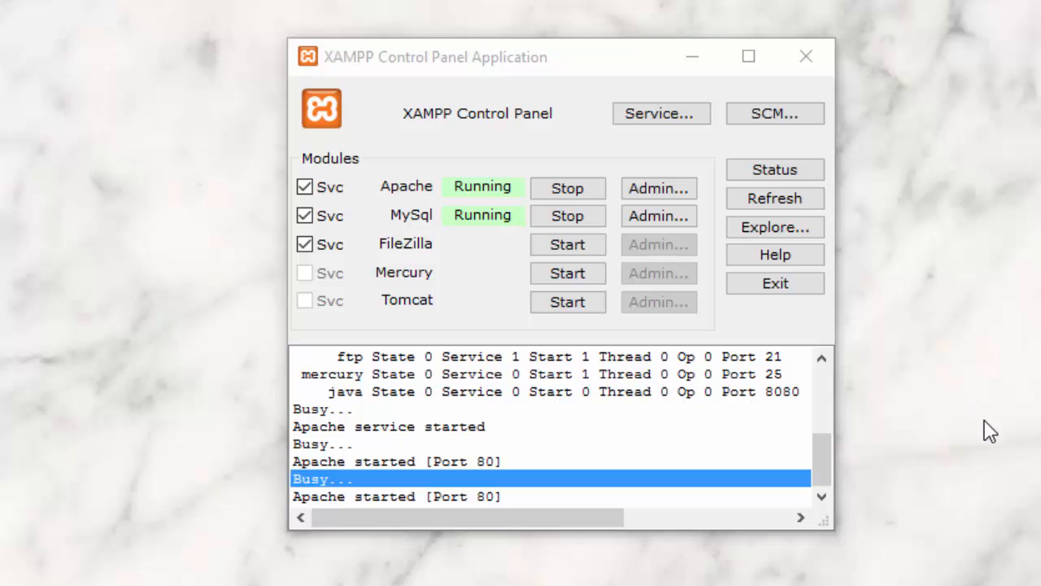
mouse_move(441, 219)
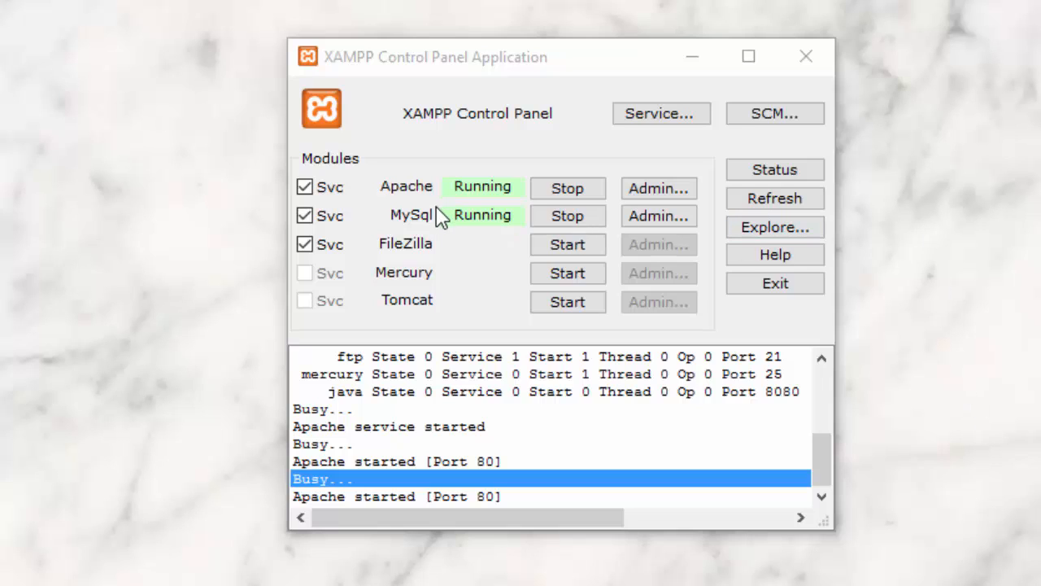
mouse_move(955, 251)
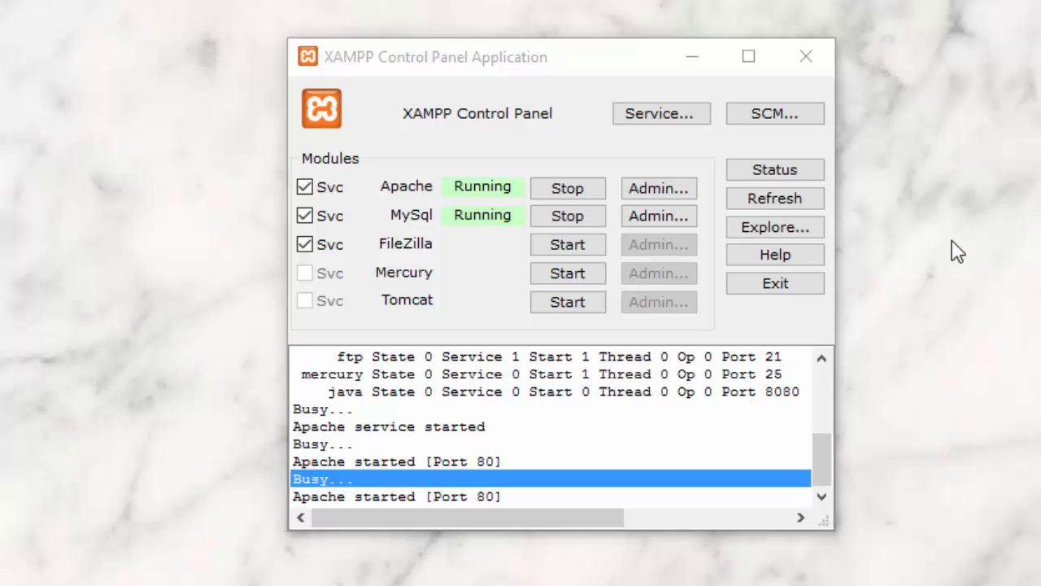